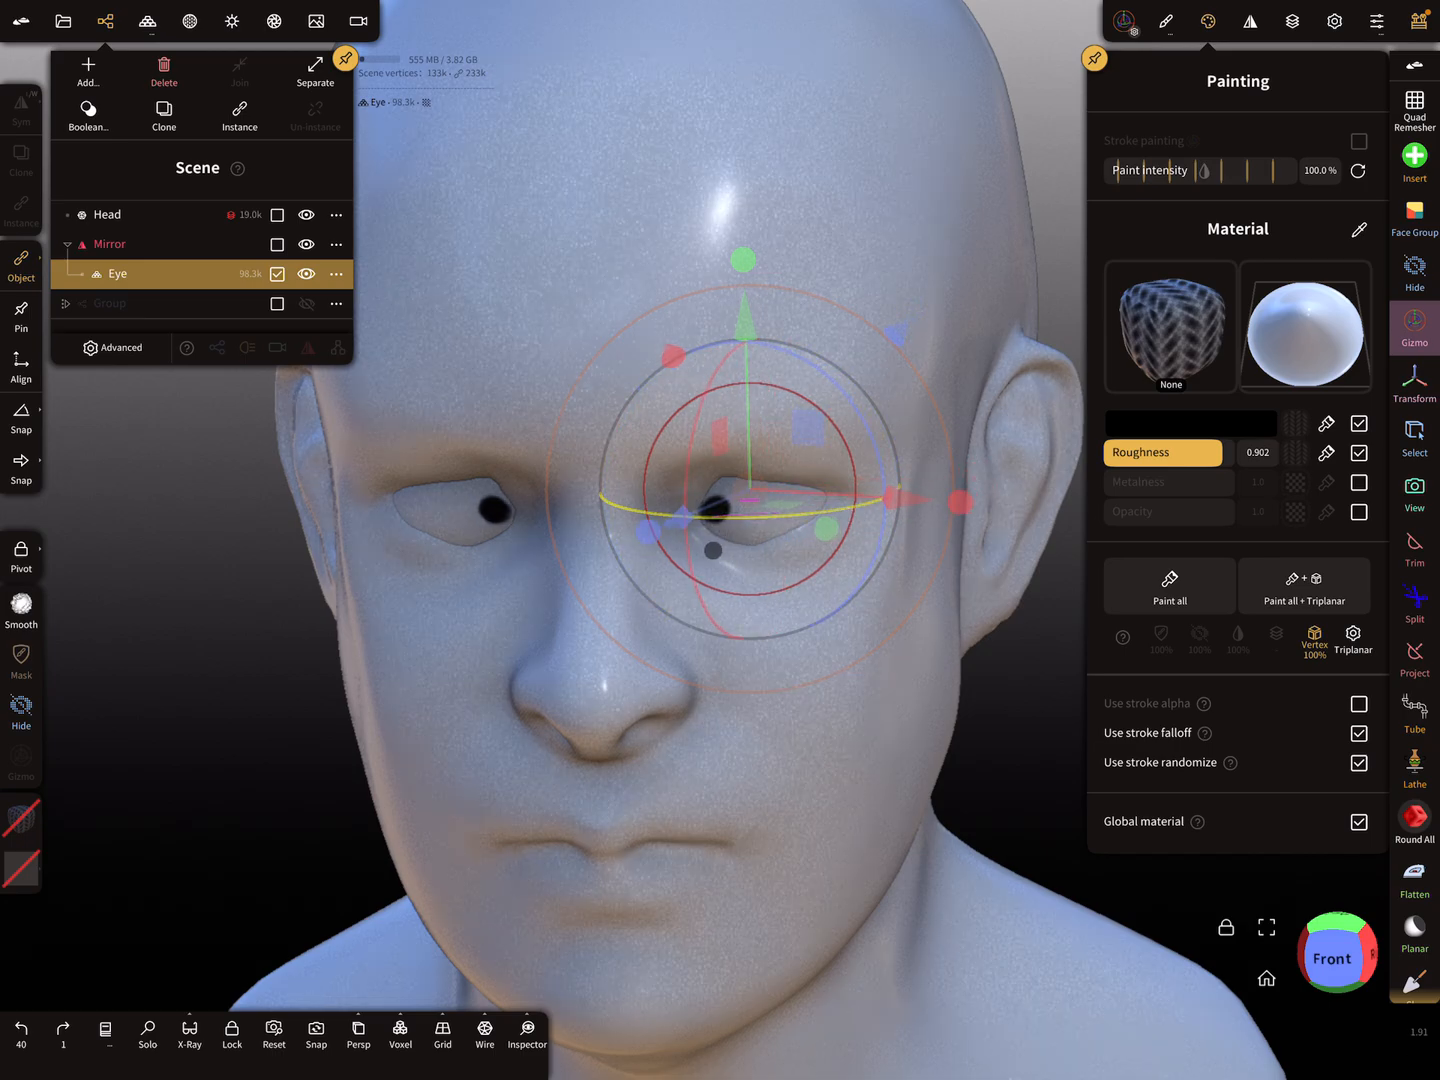
Select the Head and undo the Eye gizmo rotation
click(107, 214)
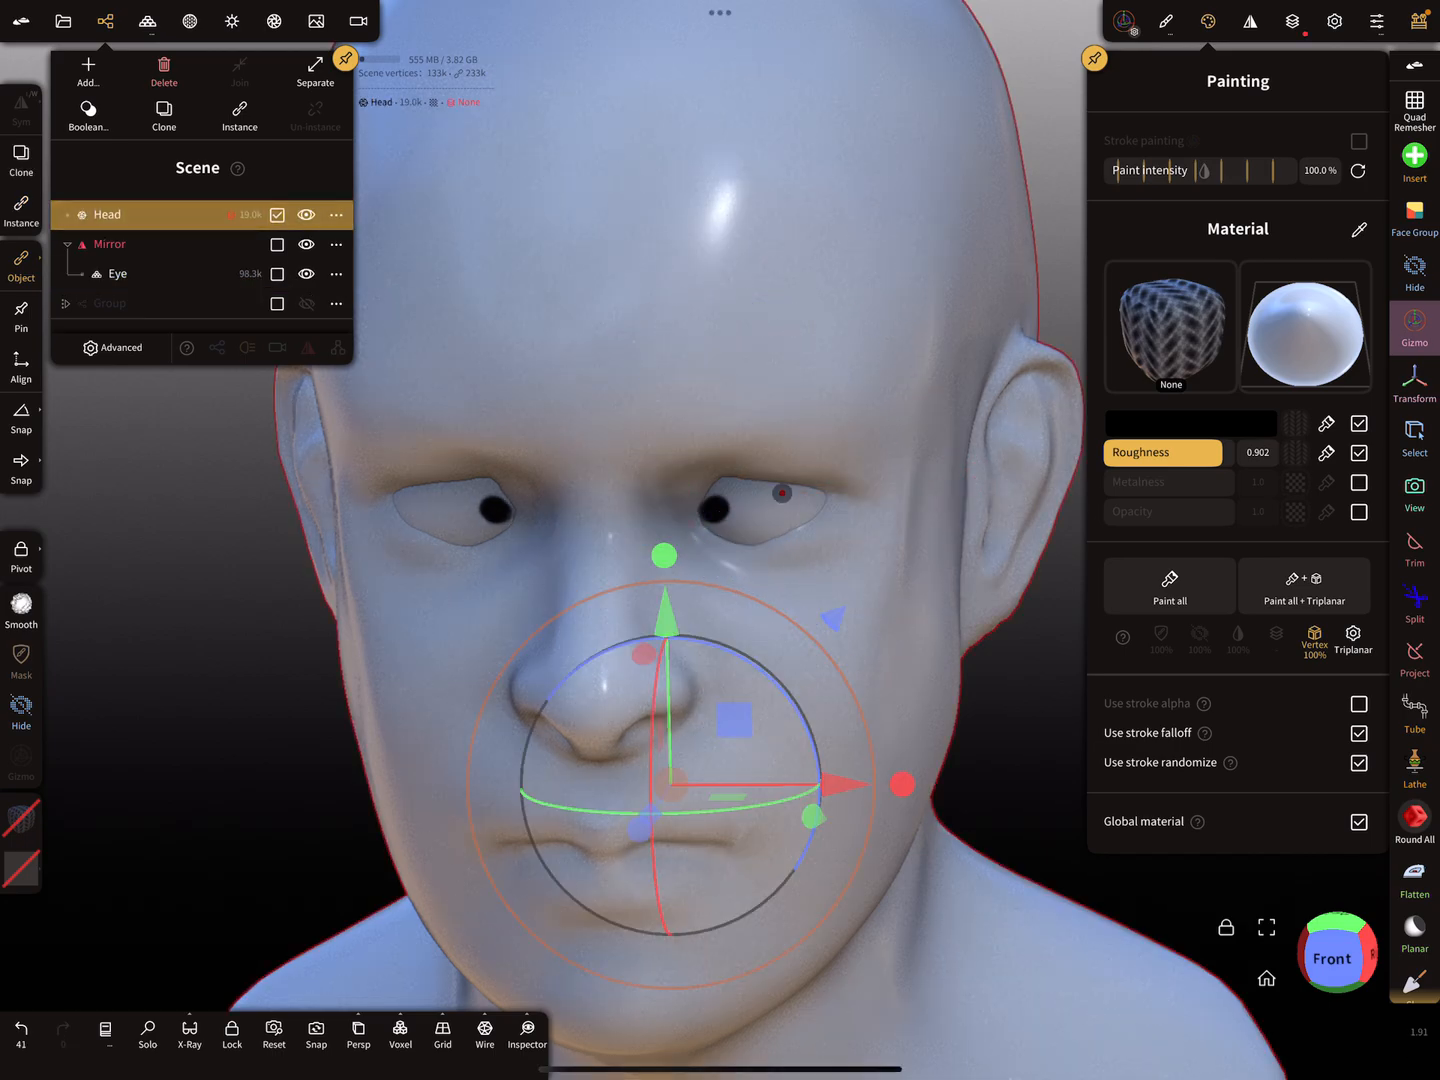
click(117, 273)
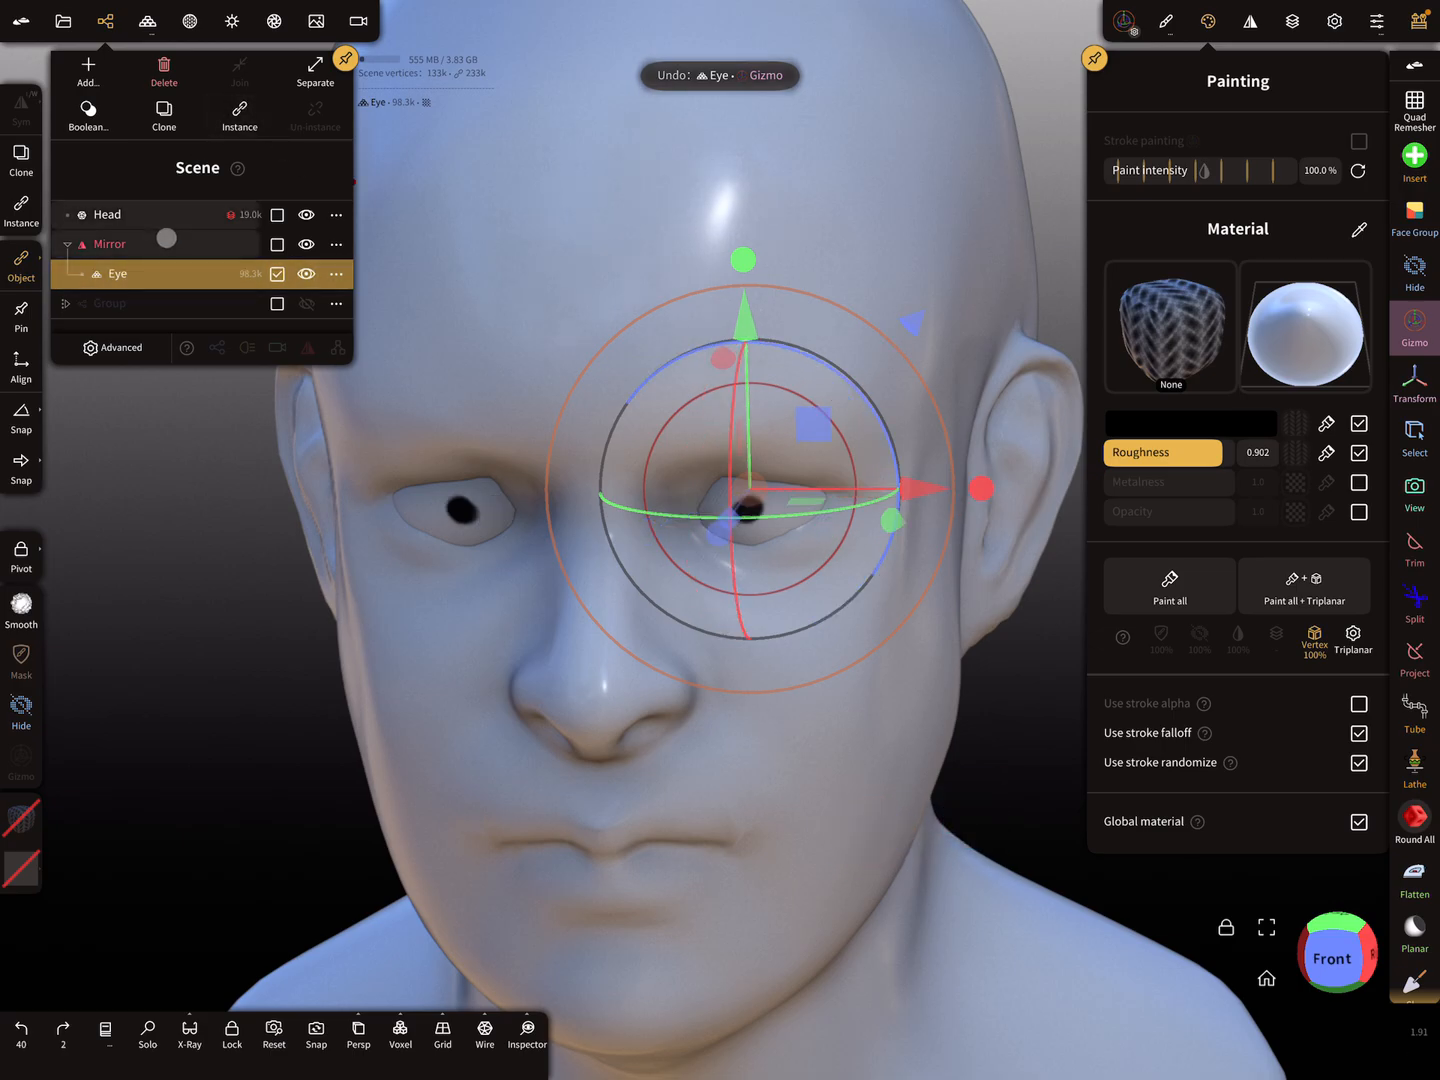
Validate the eye's Mirror node, keeping the two eyes as linked instances
click(110, 243)
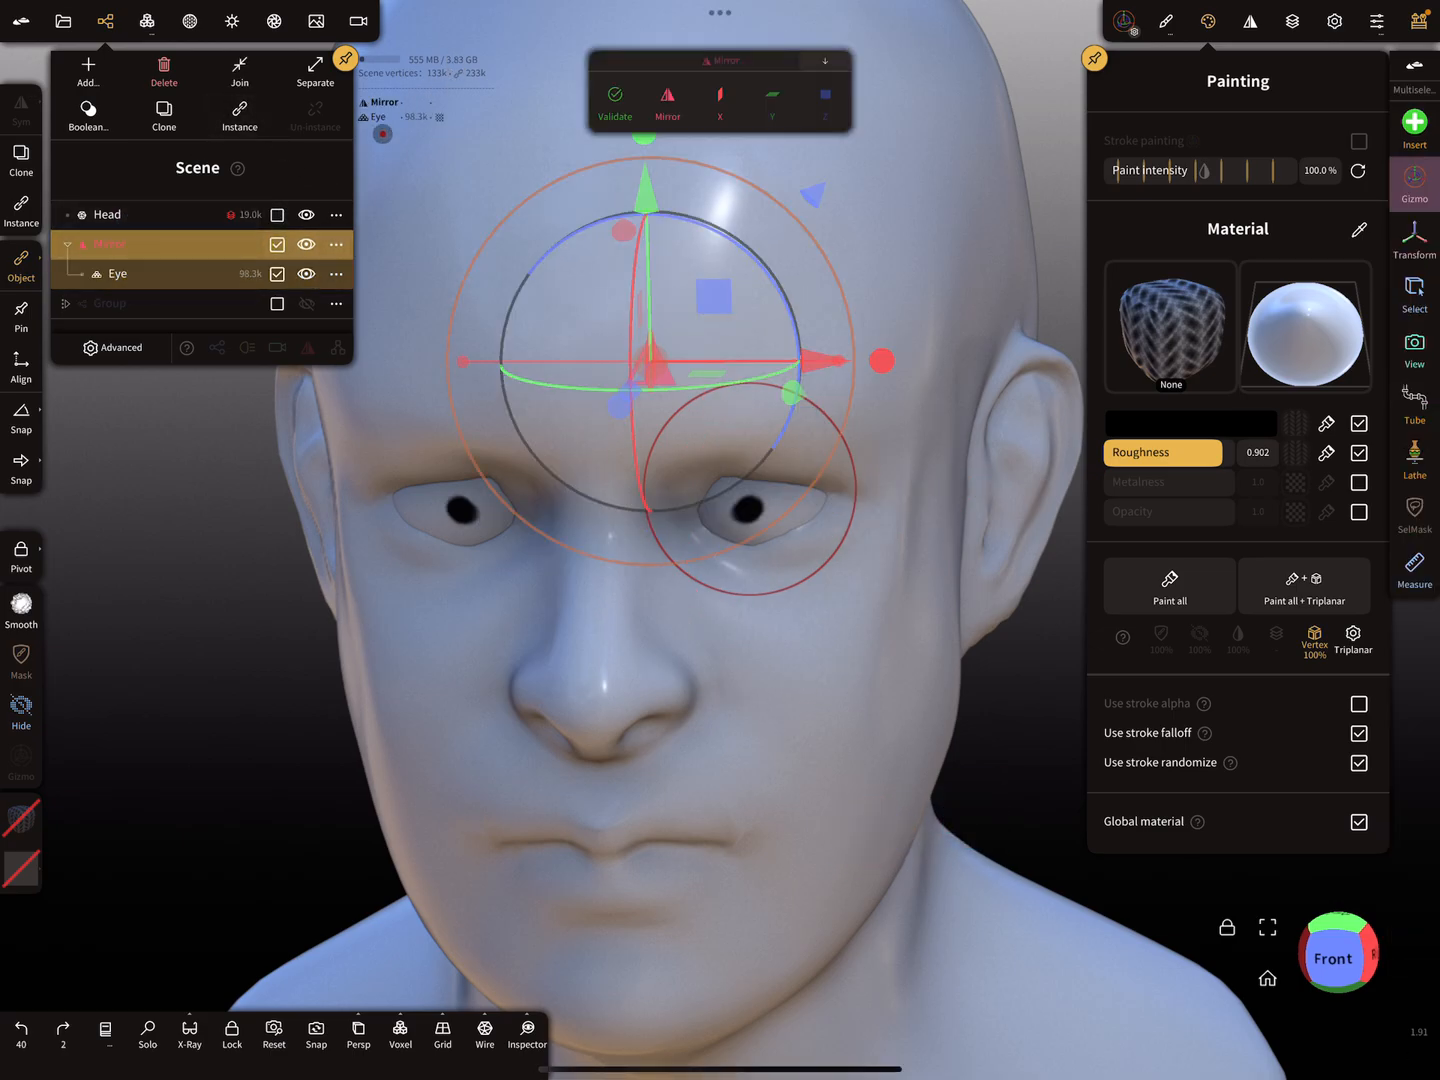
click(614, 100)
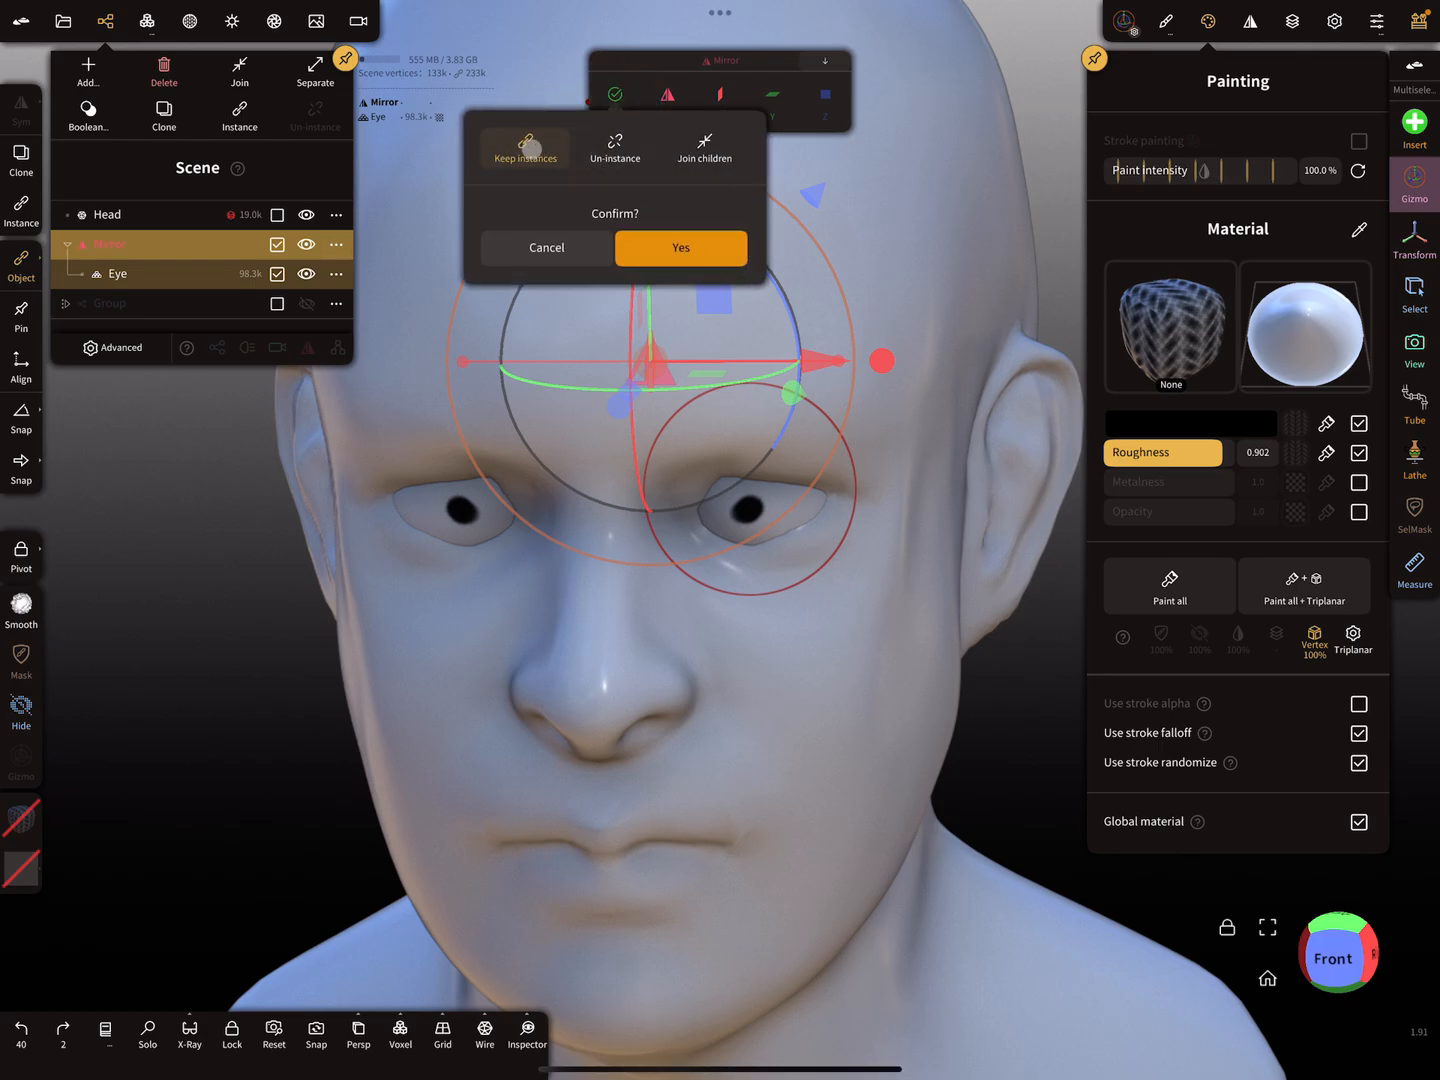
click(681, 247)
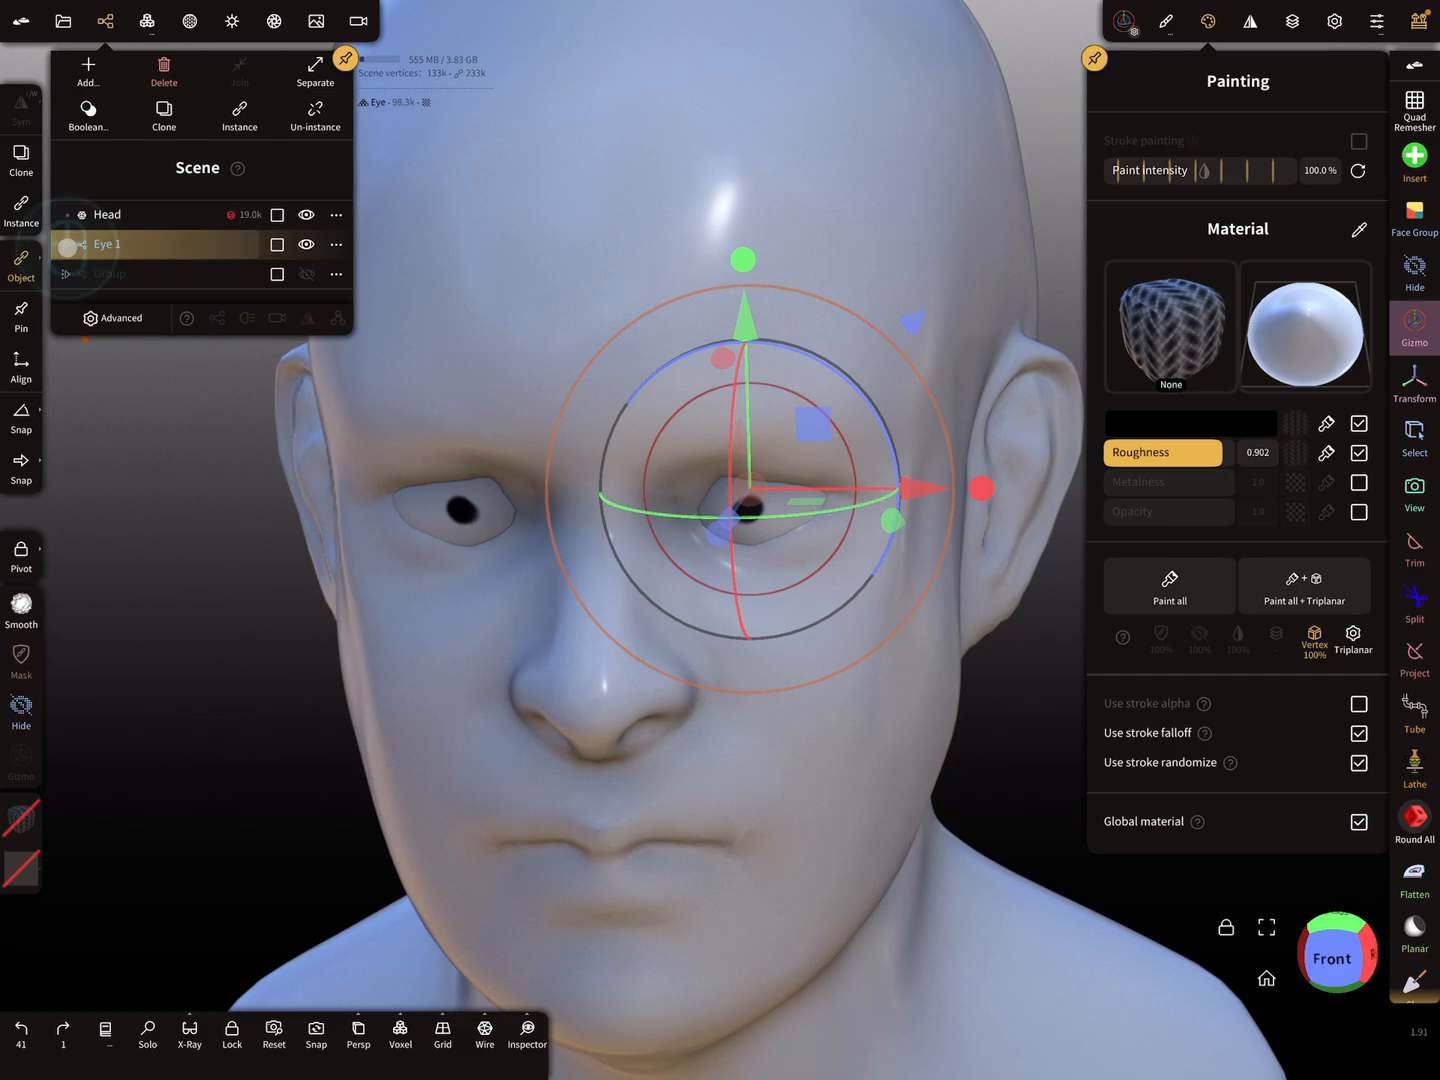
Expand Eye 1, select the second eye, and uncheck Uniform scale in Gizmo settings
click(65, 244)
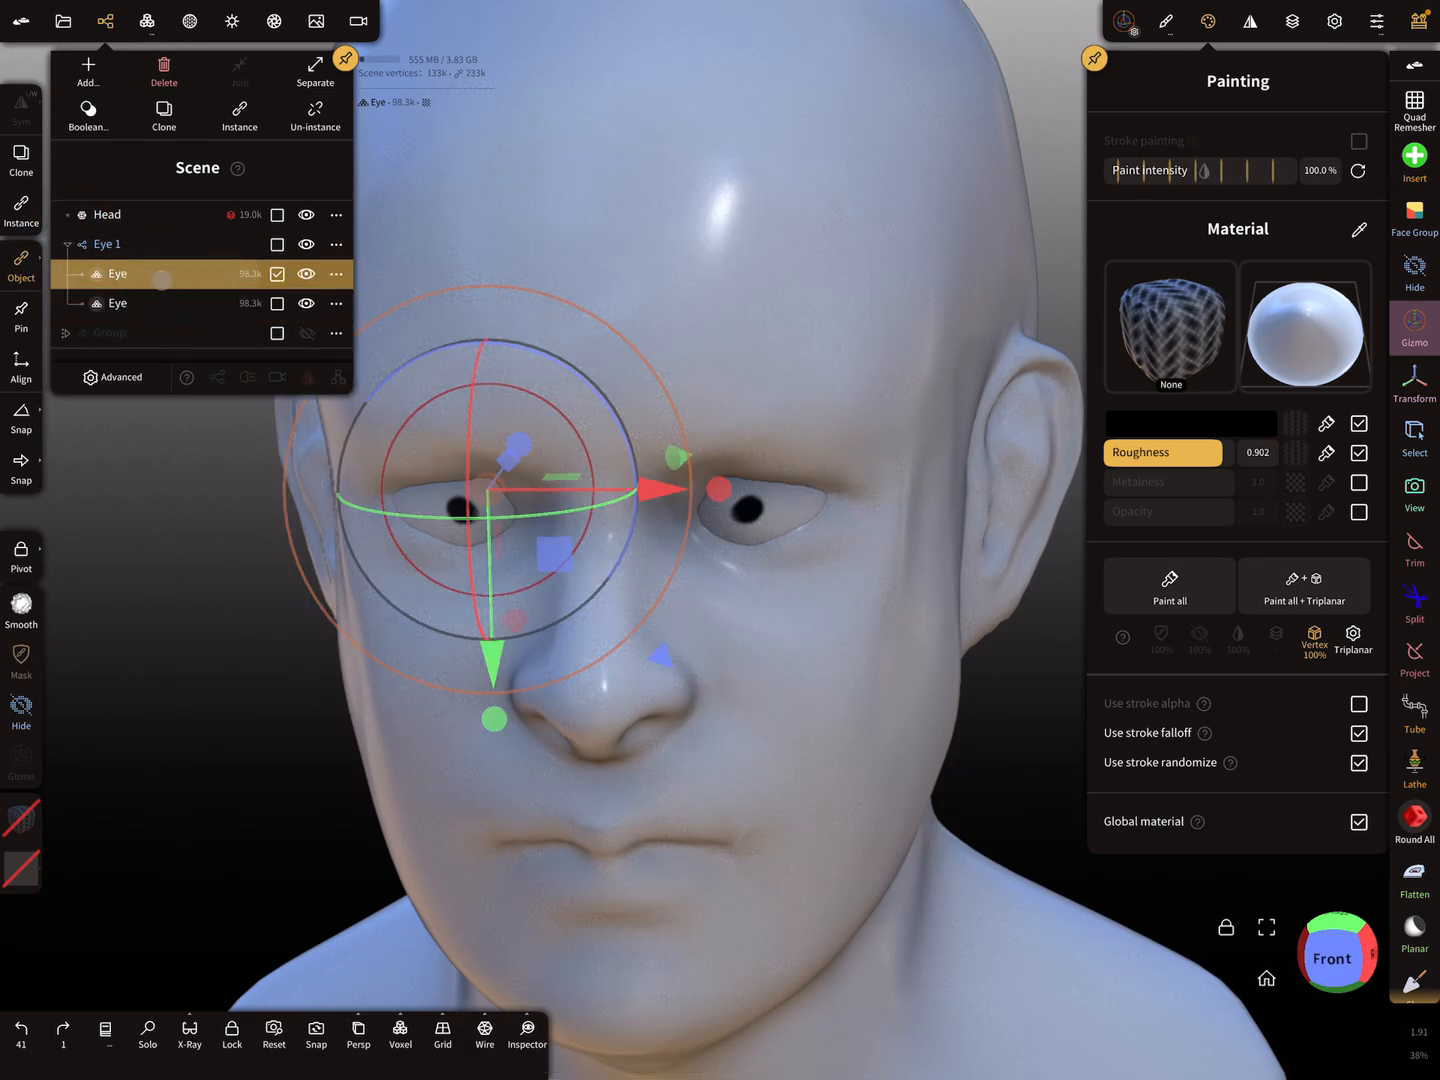
click(117, 303)
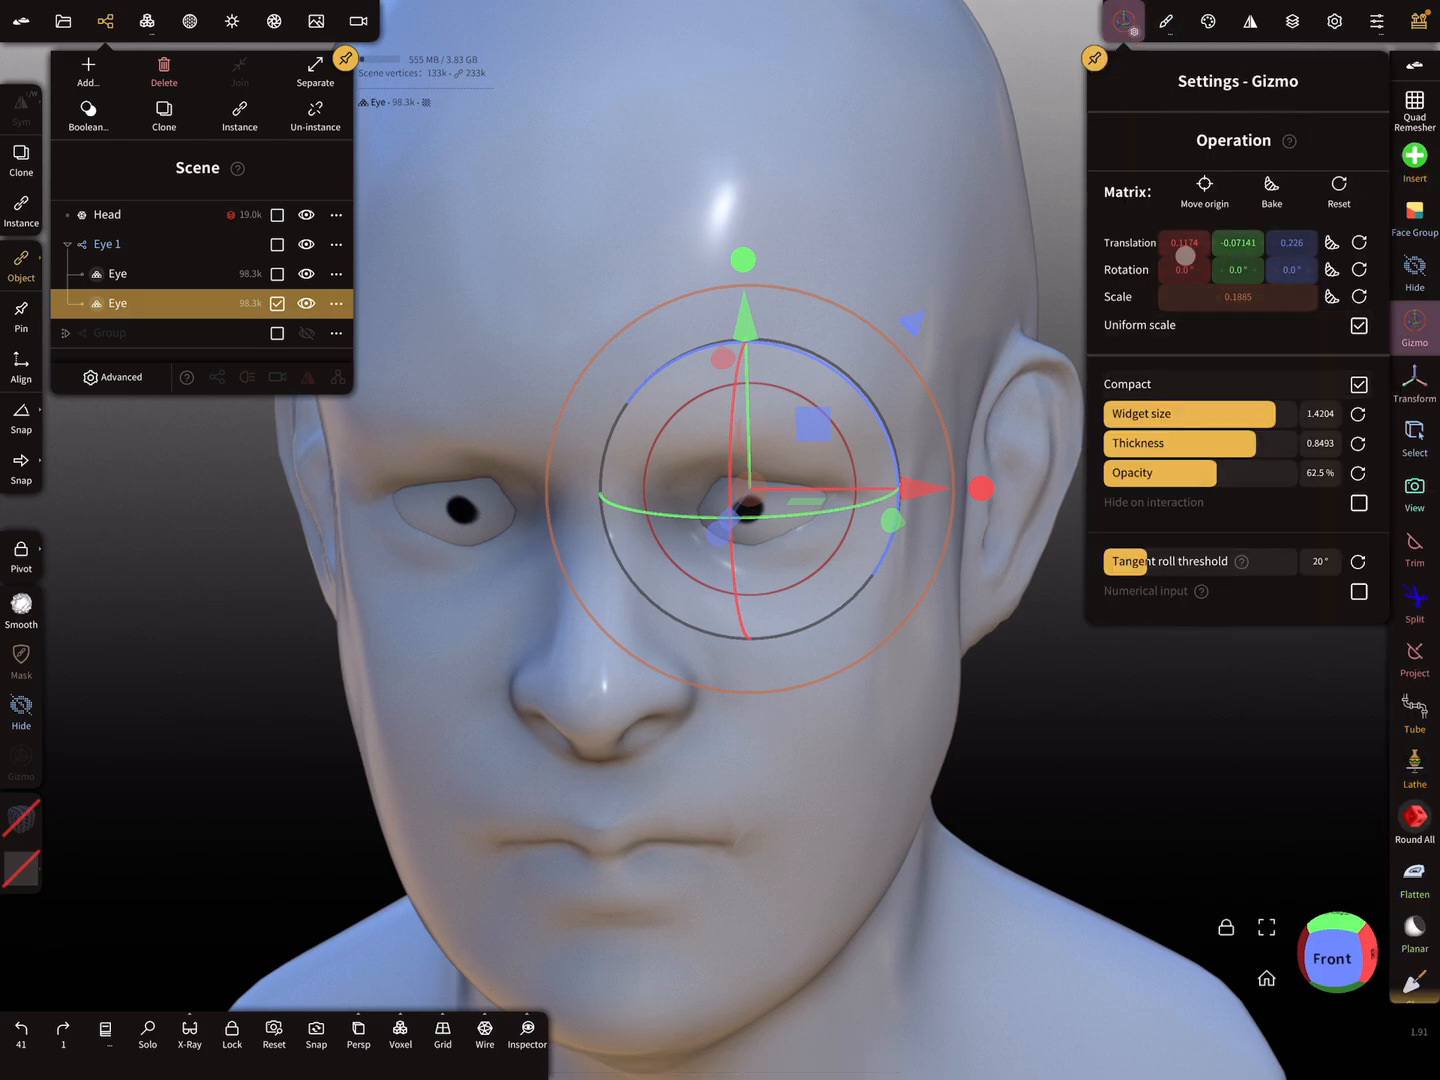
click(1358, 324)
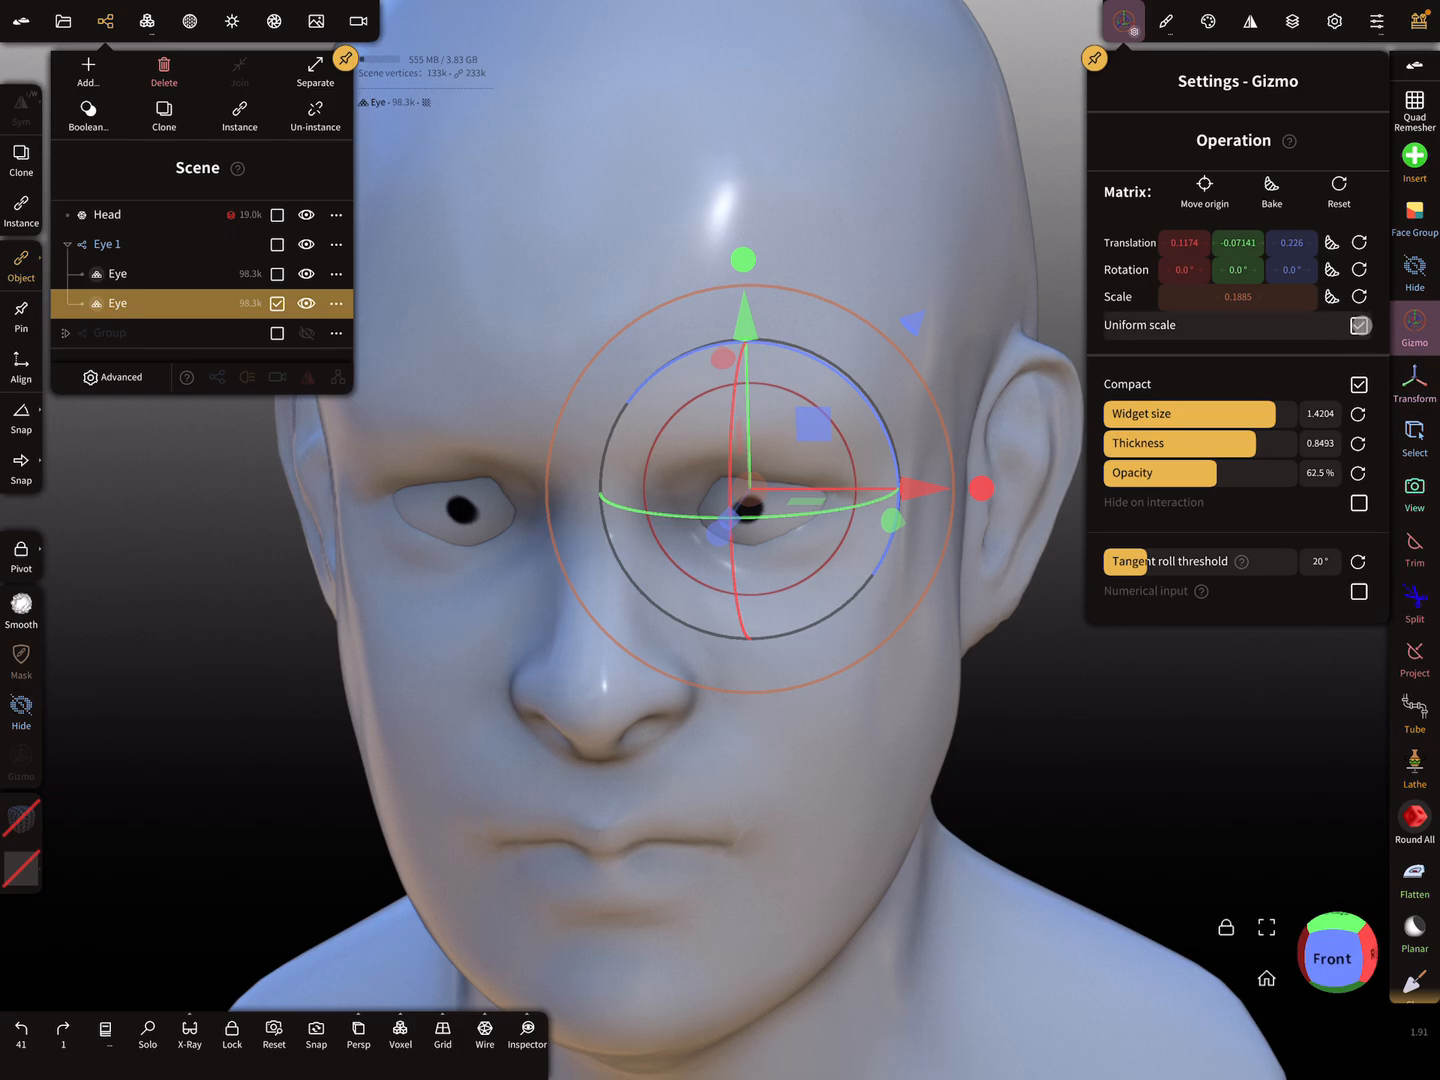
click(1358, 325)
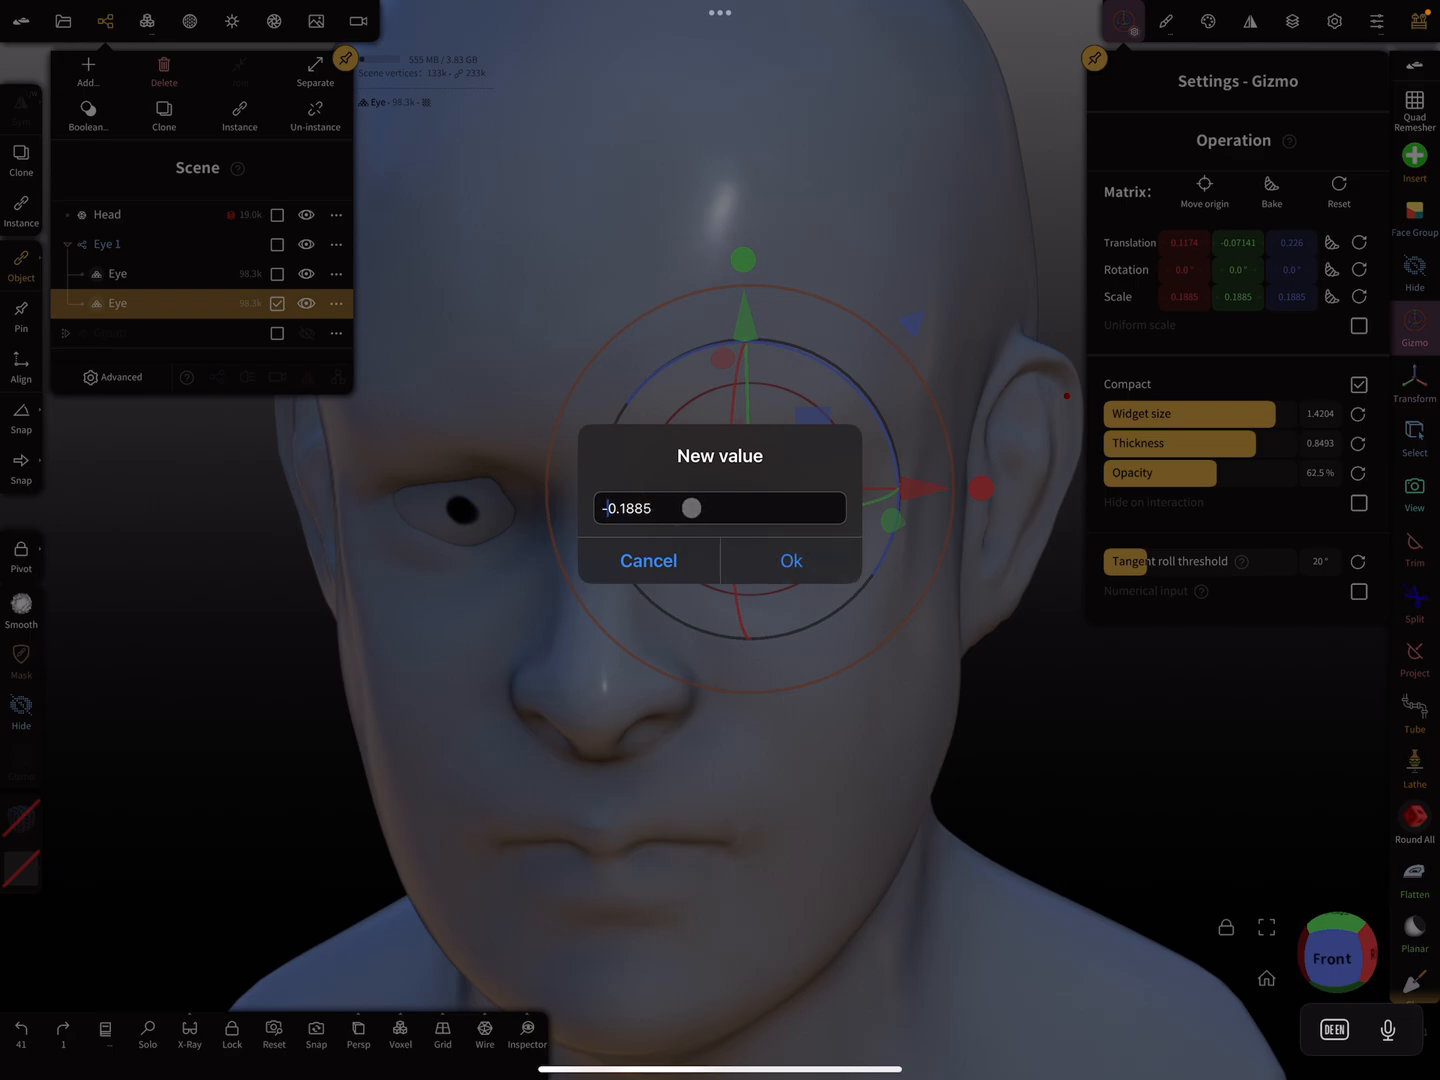
Set the second eye's scale to -0.1885, then undo the test rotation
click(790, 560)
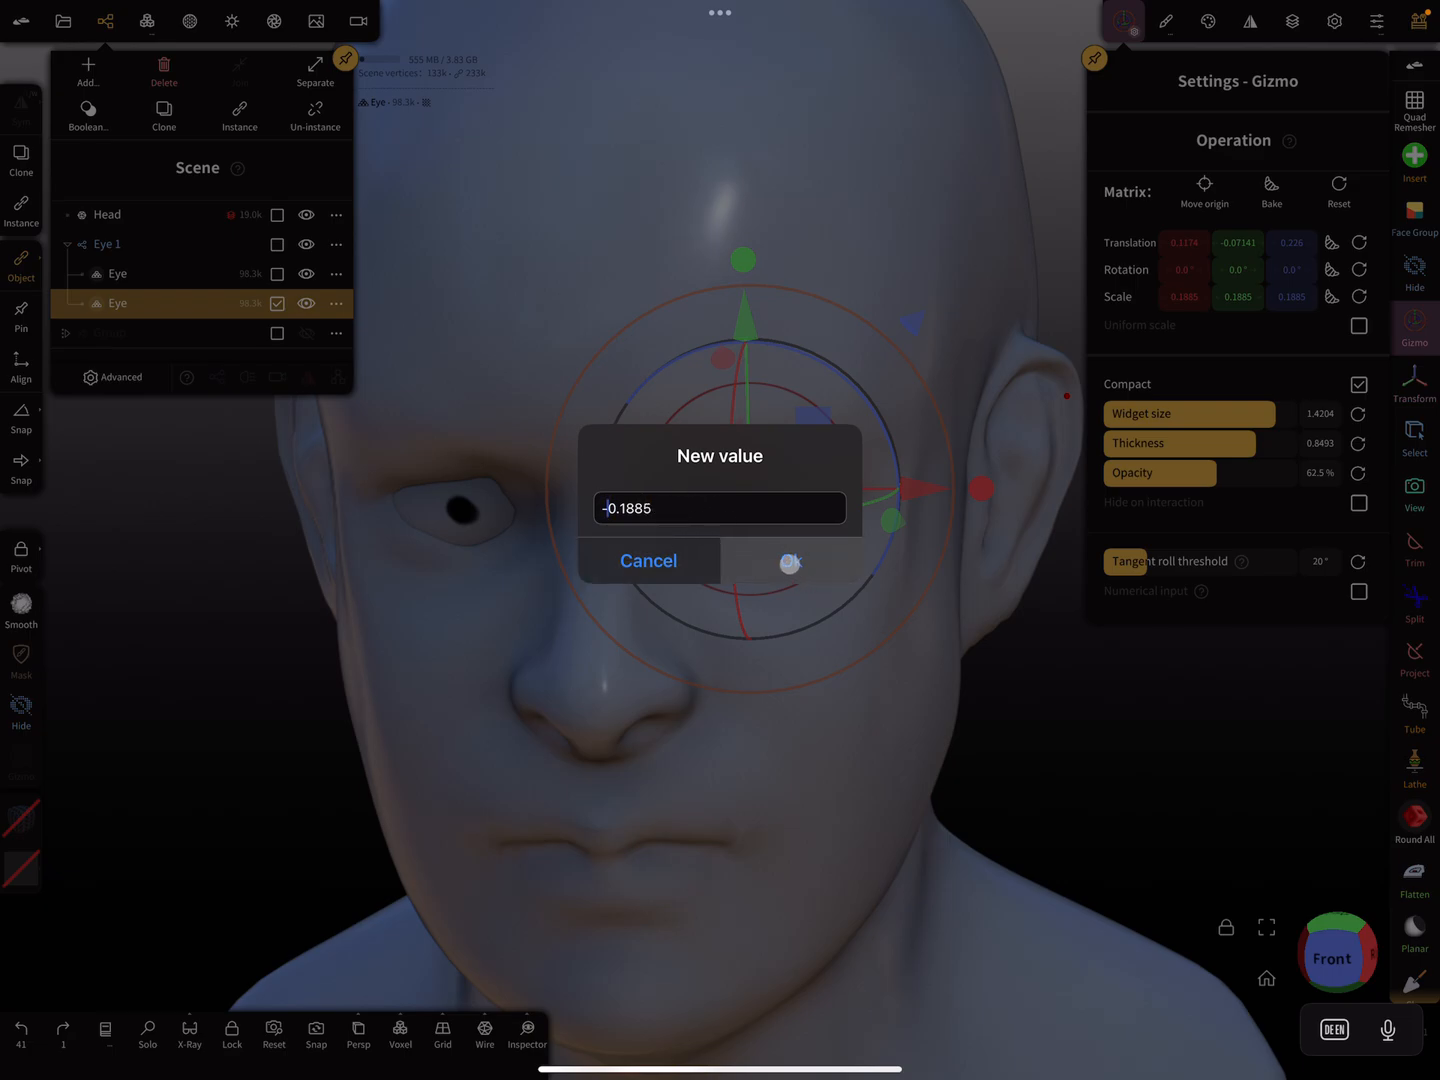
click(790, 561)
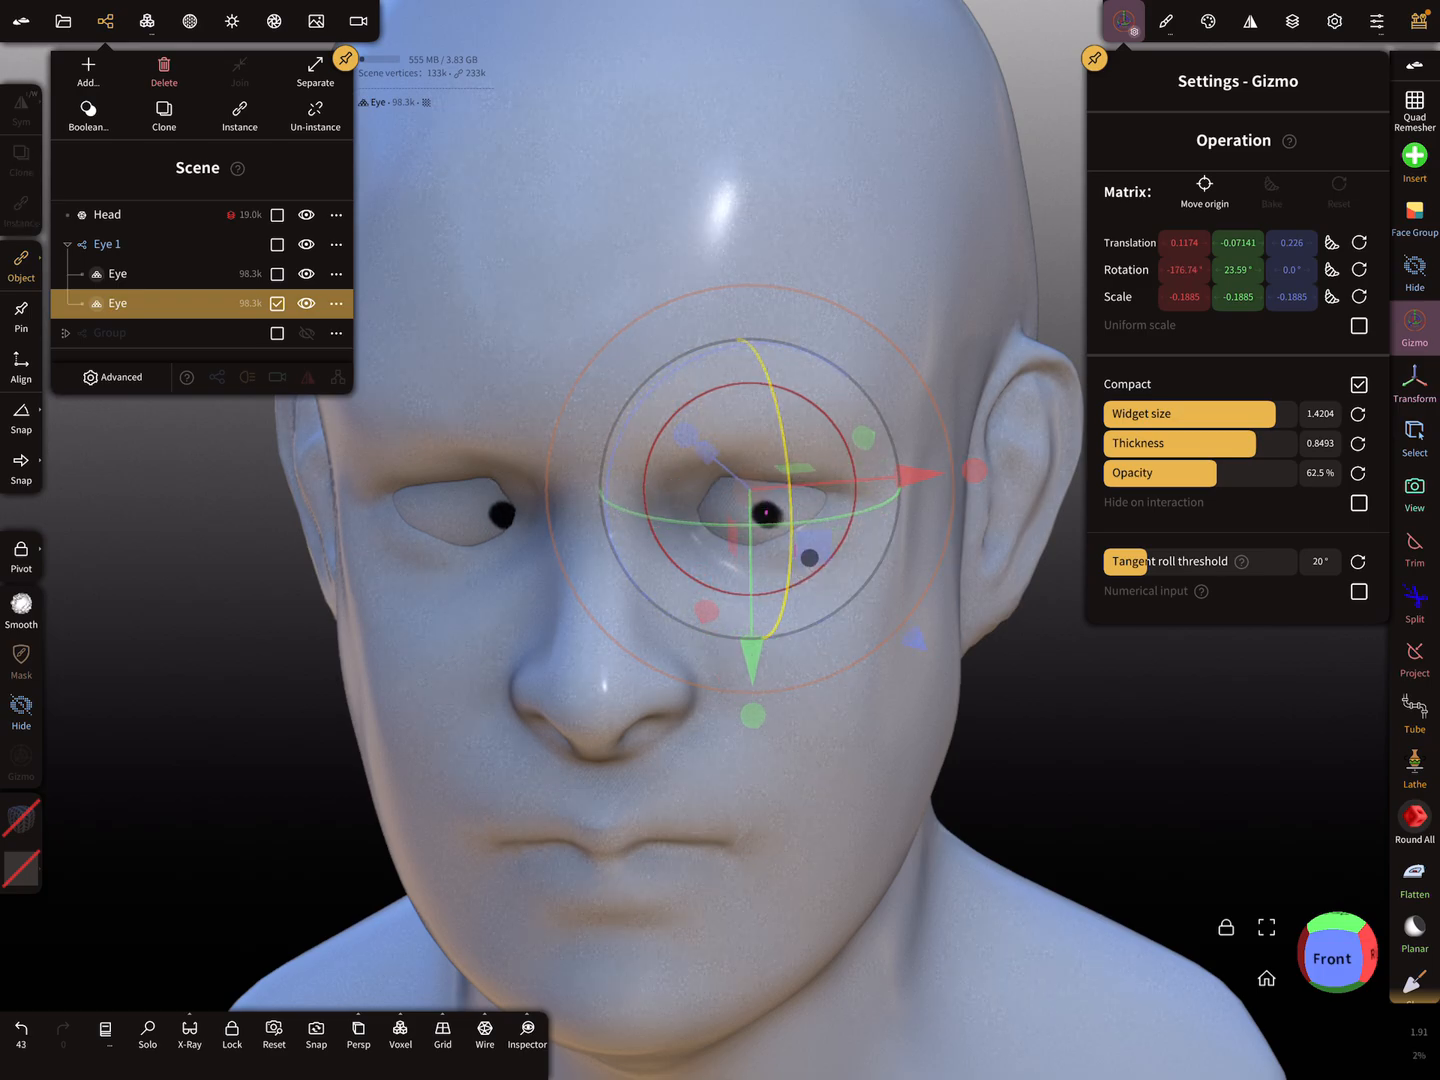
key(ctrl+z)
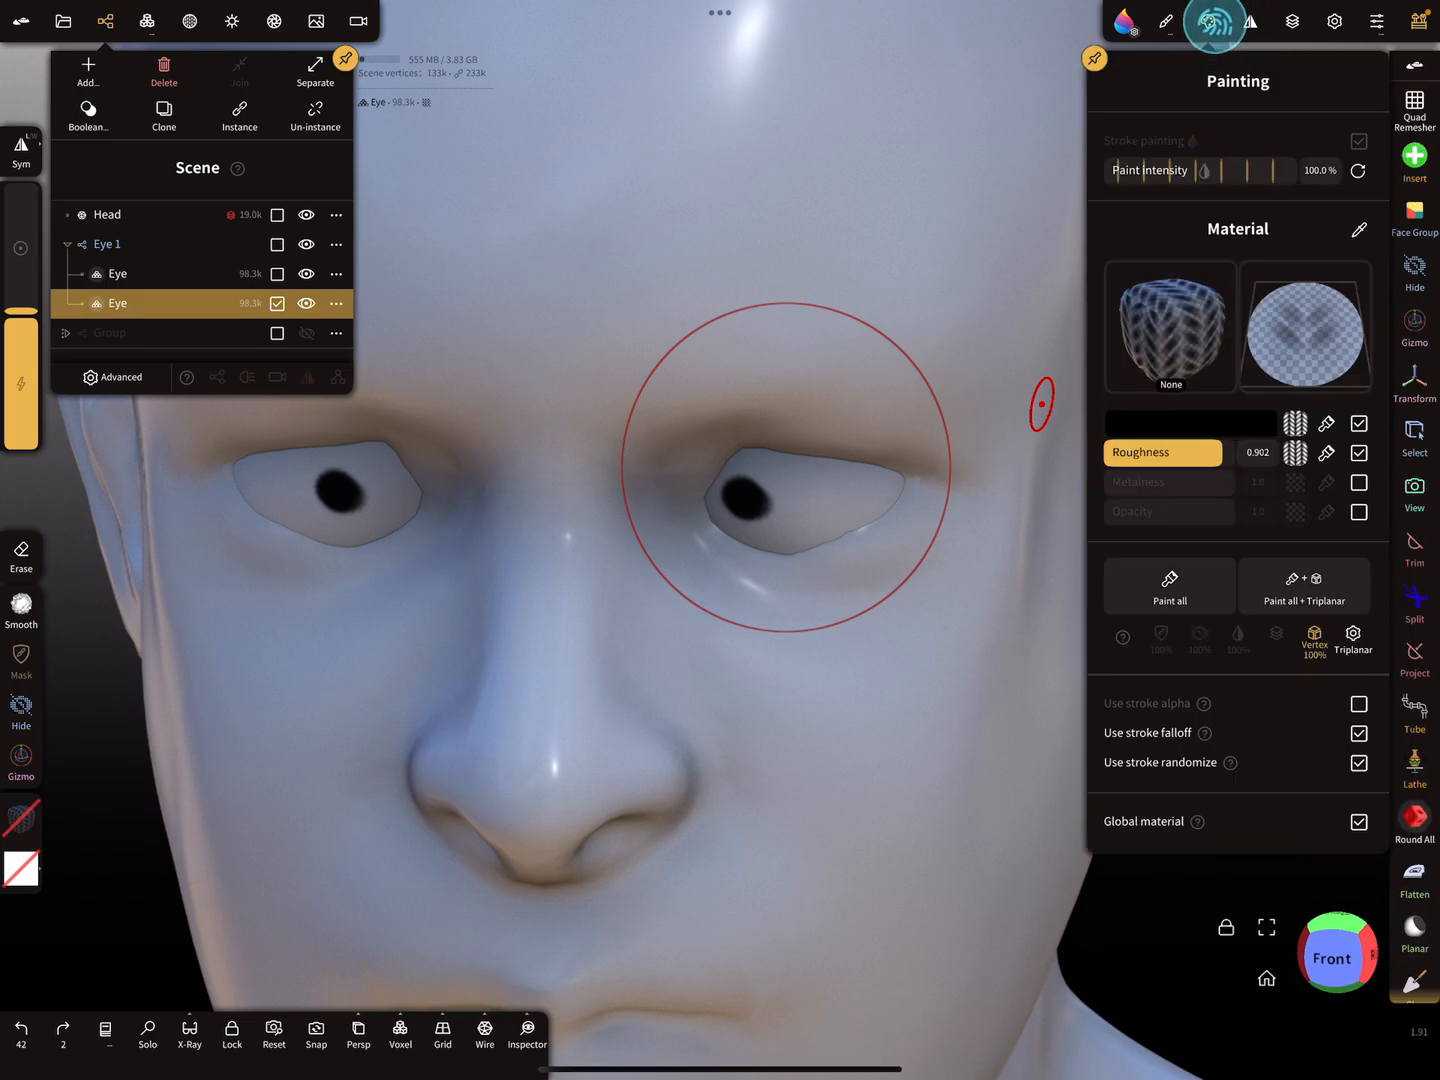
Paint both eyes white with Paint all and enable Solo on the eye
click(1190, 422)
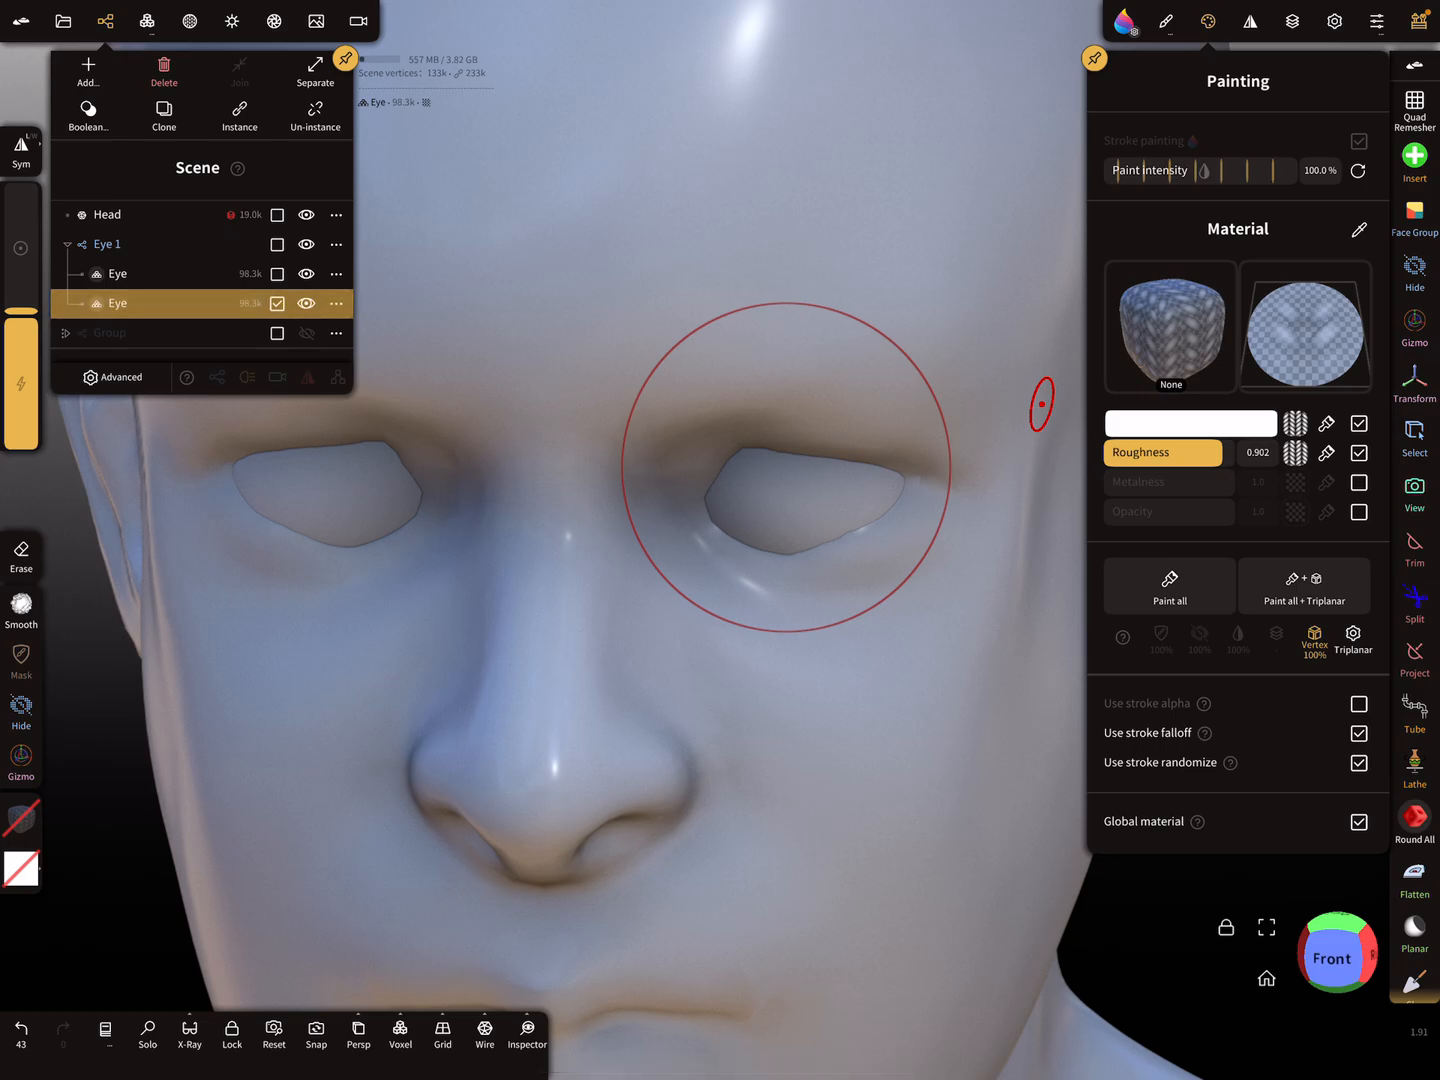
click(147, 1035)
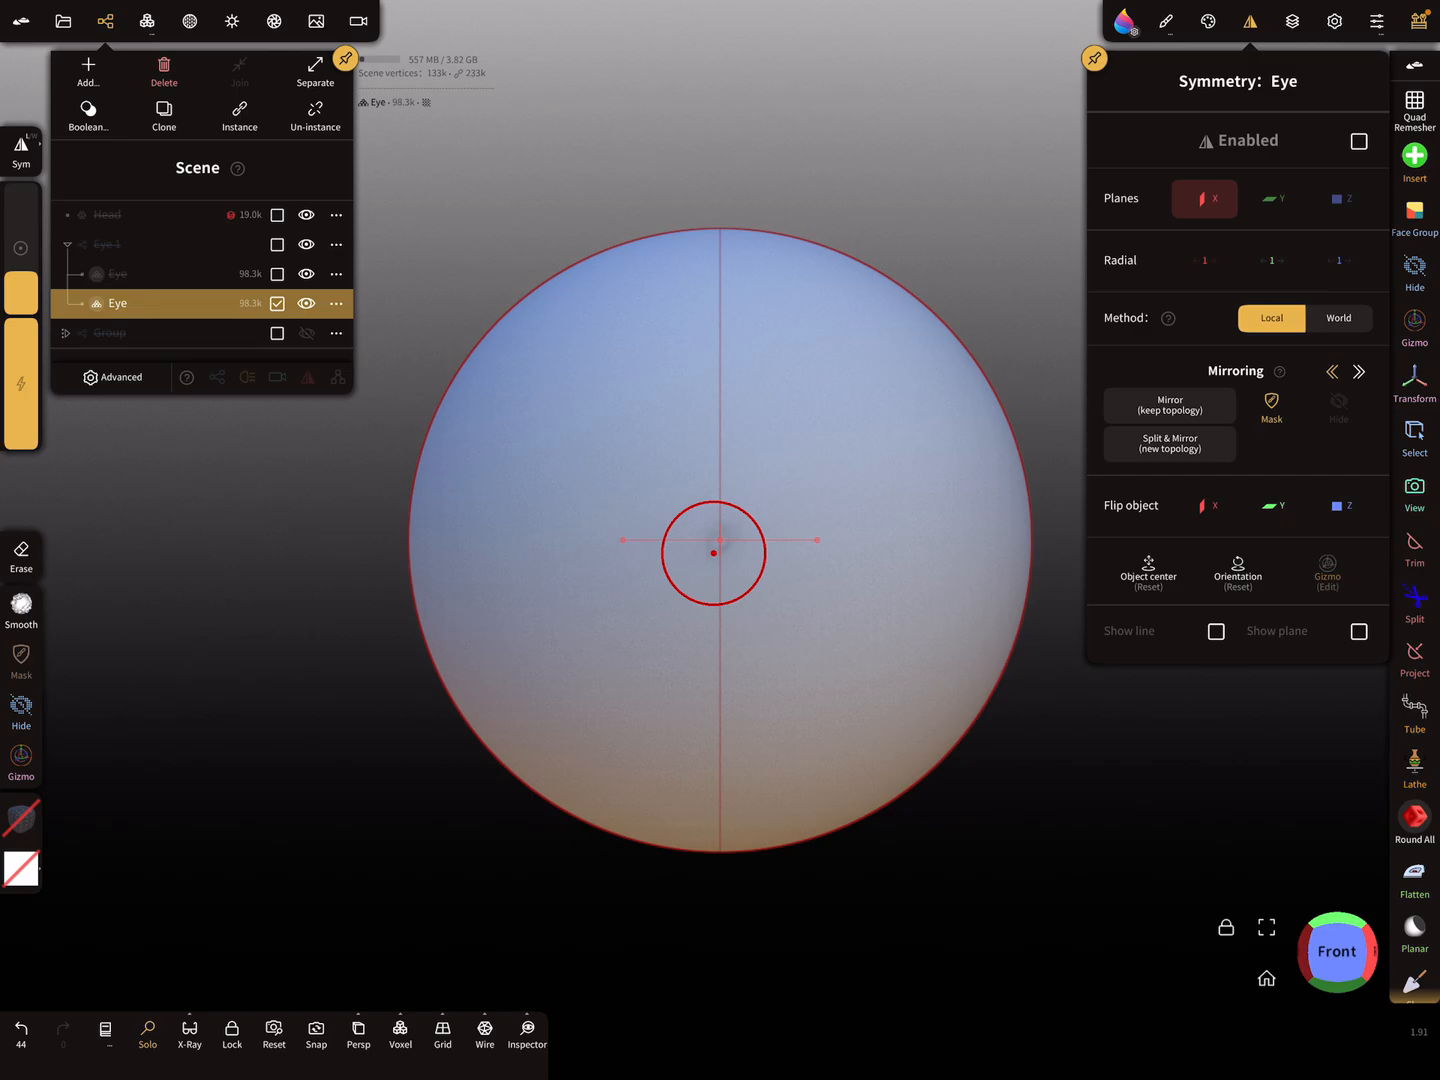
Choose black (#000000) as the paint colour in the Painting settings
click(1209, 21)
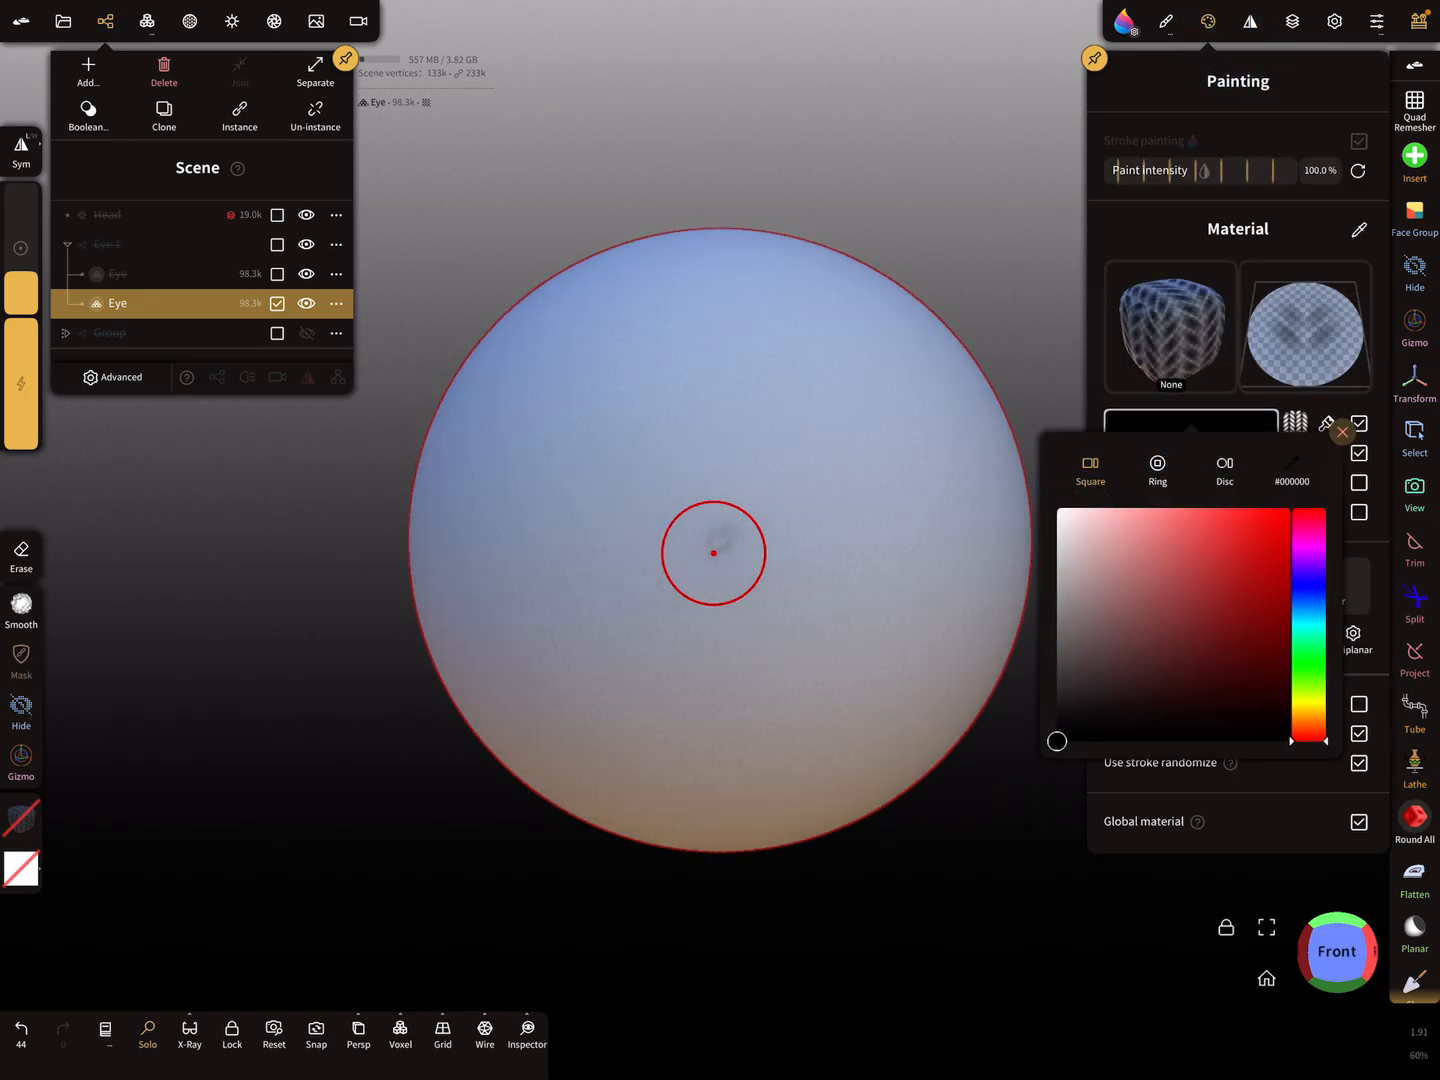
click(1341, 431)
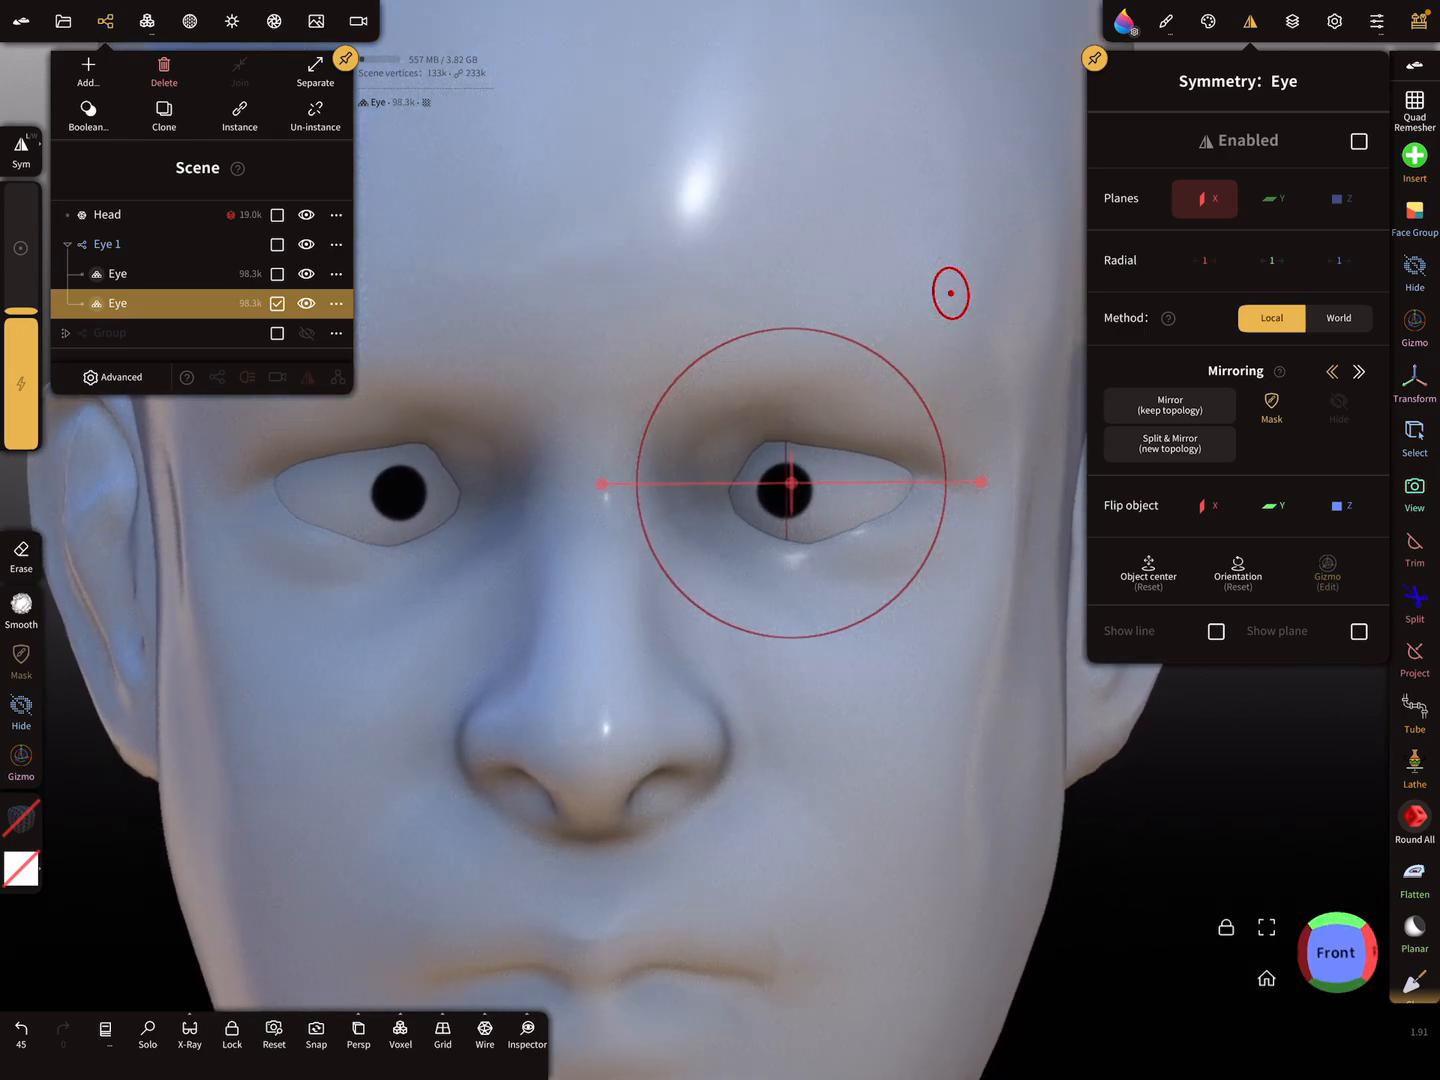
click(1414, 322)
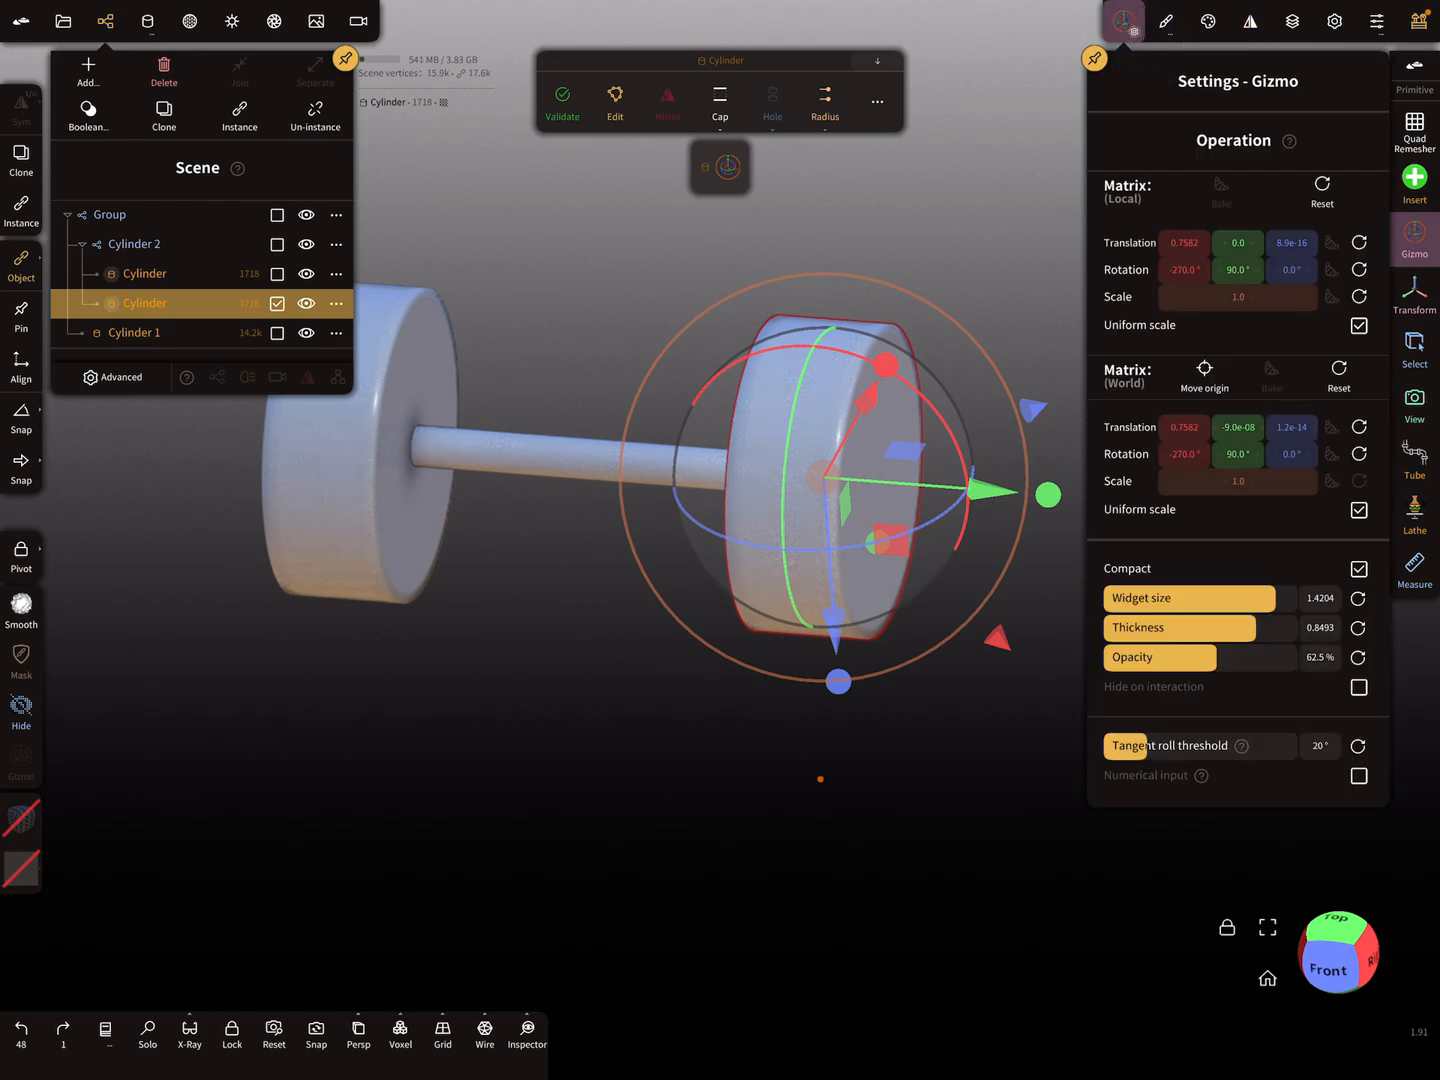
Uncheck Uniform scale and set the wheel cylinder's scale to -1.0
click(1358, 324)
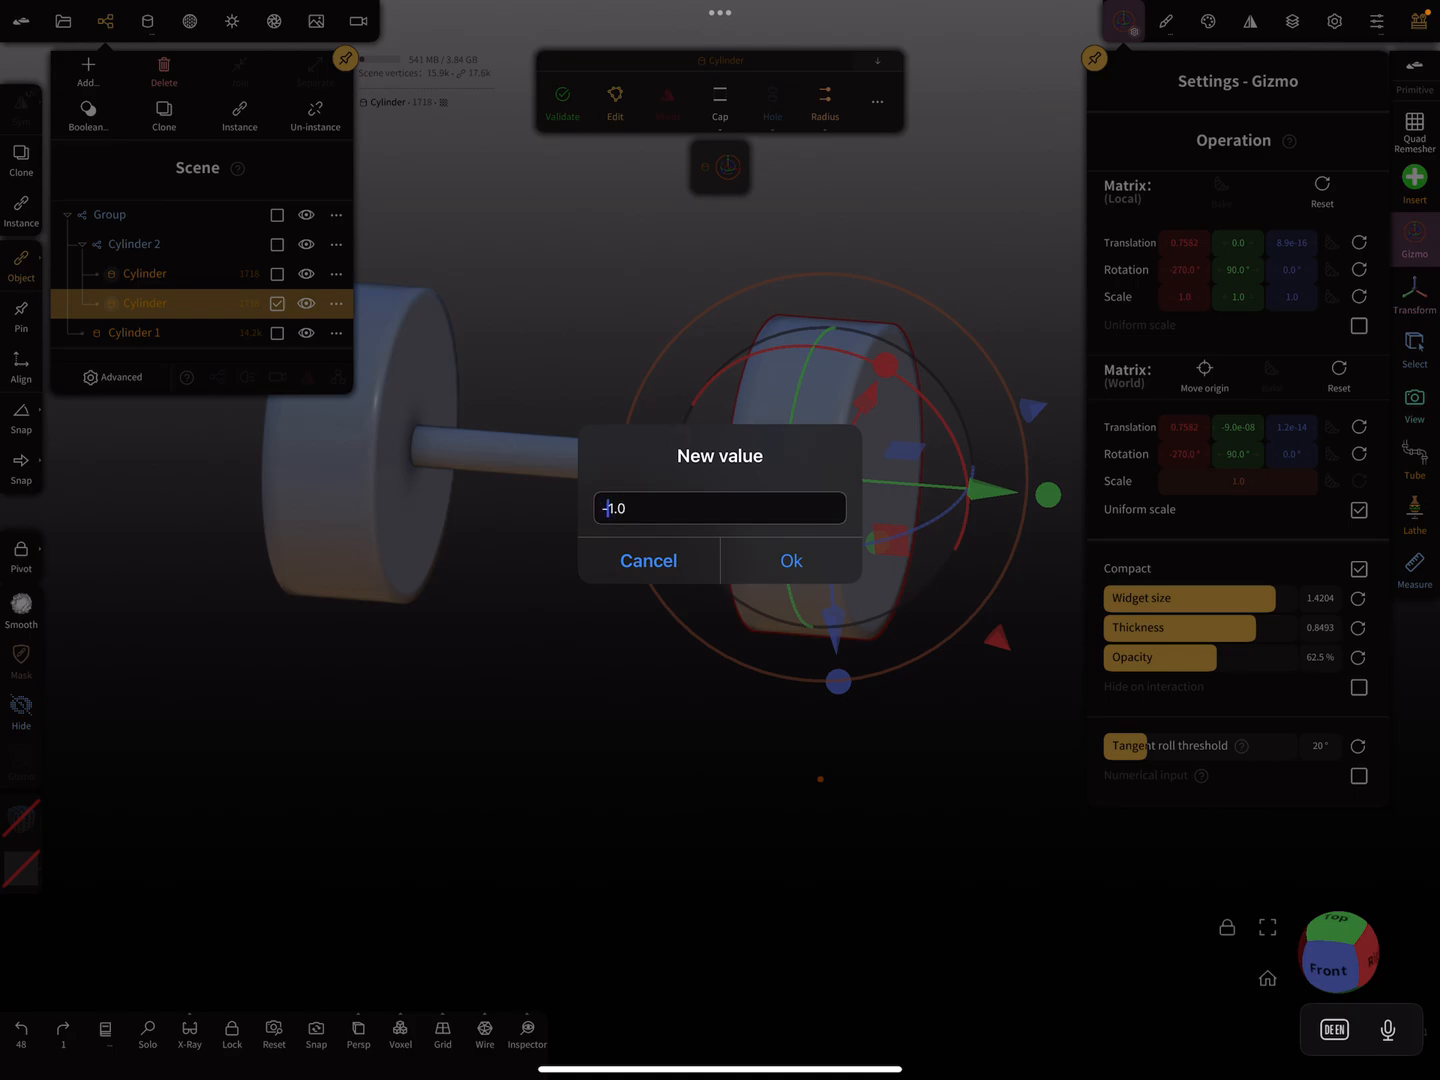
click(790, 560)
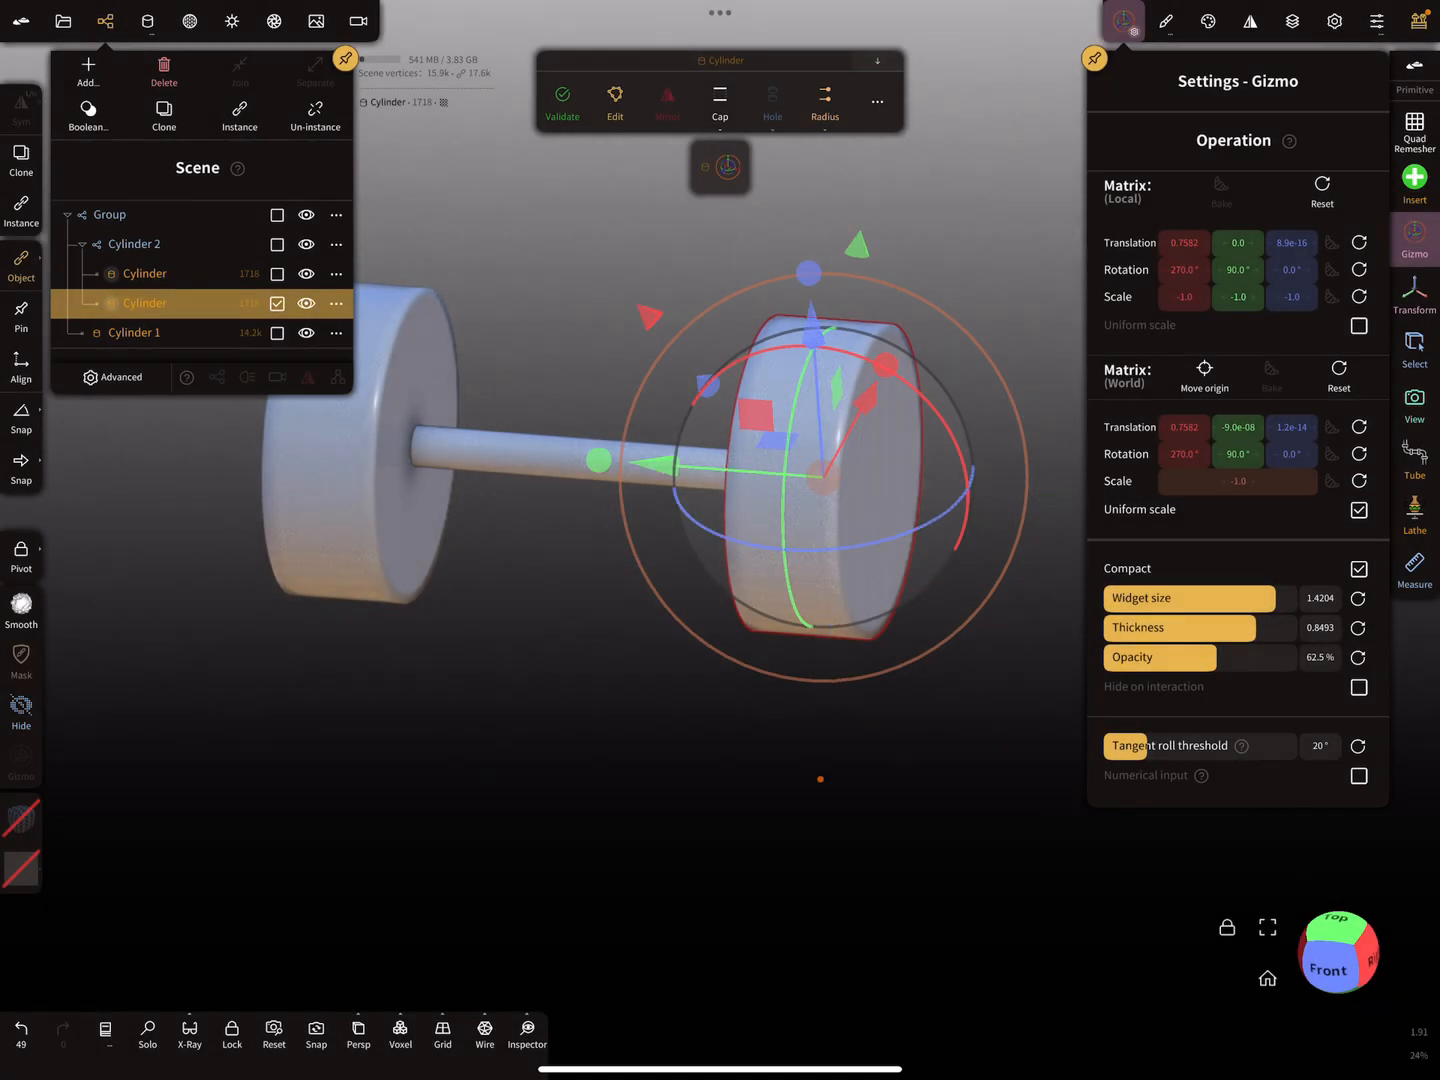